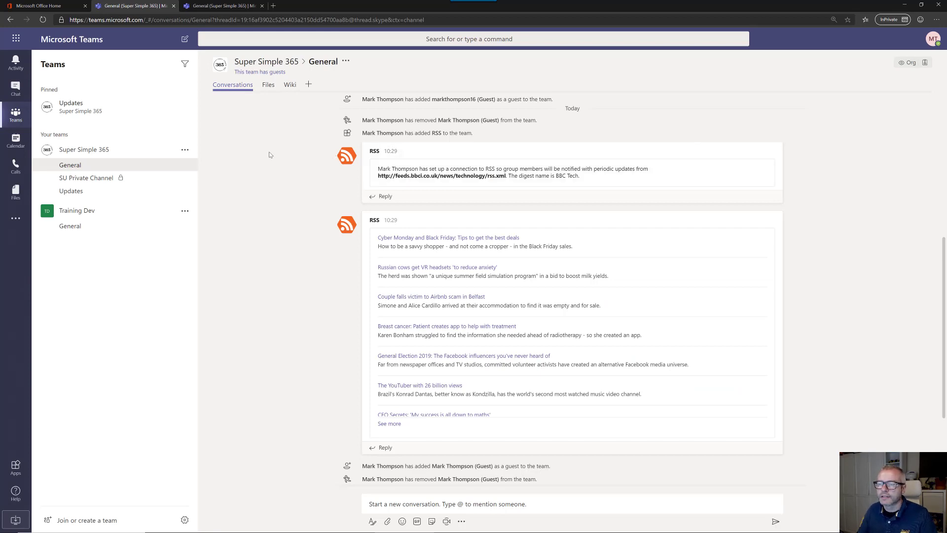
mouse_move(202, 154)
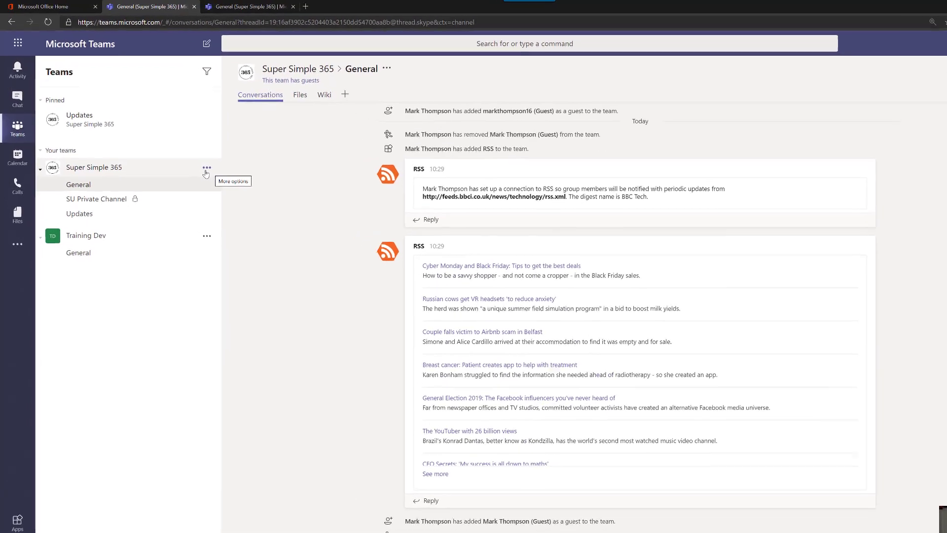
- Show the actions menu for the Super Simple 365 team
left_click(206, 166)
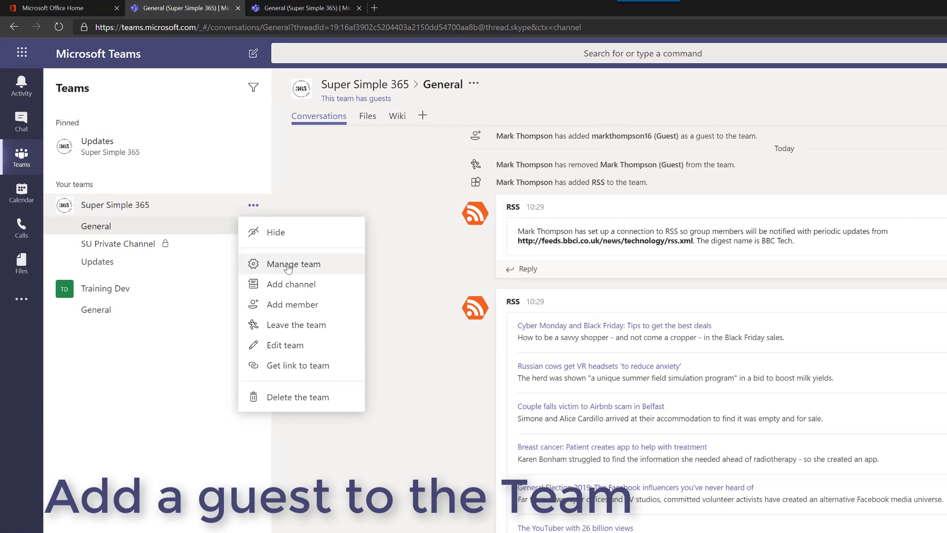
left_click(293, 264)
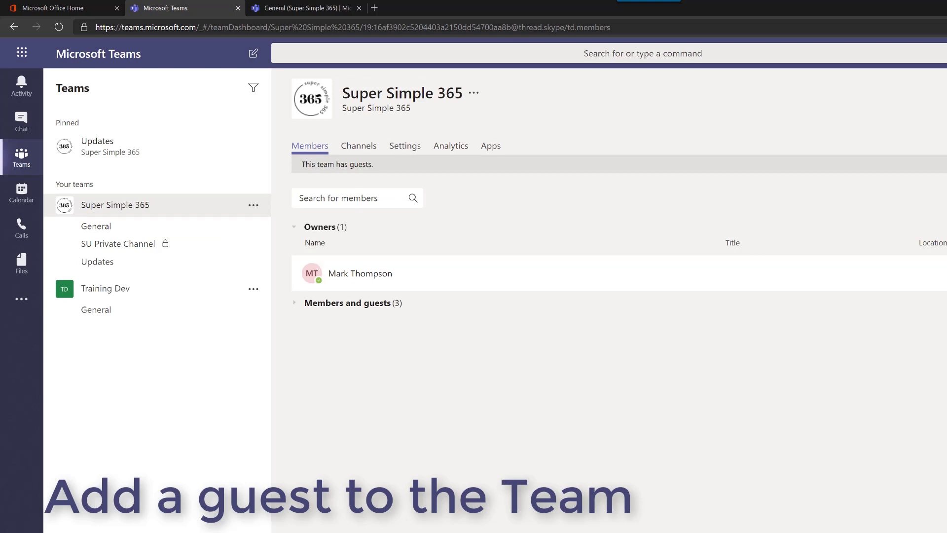
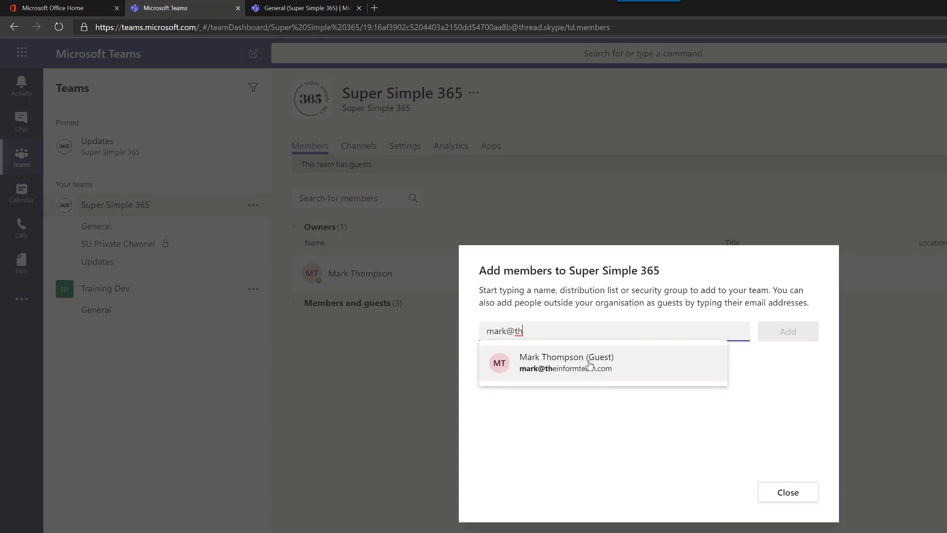
left_click(568, 363)
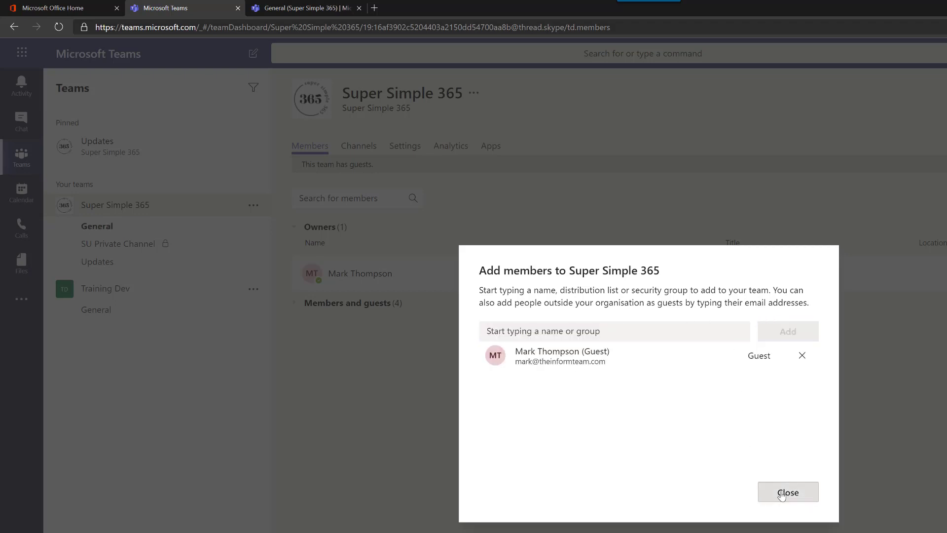
left_click(787, 491)
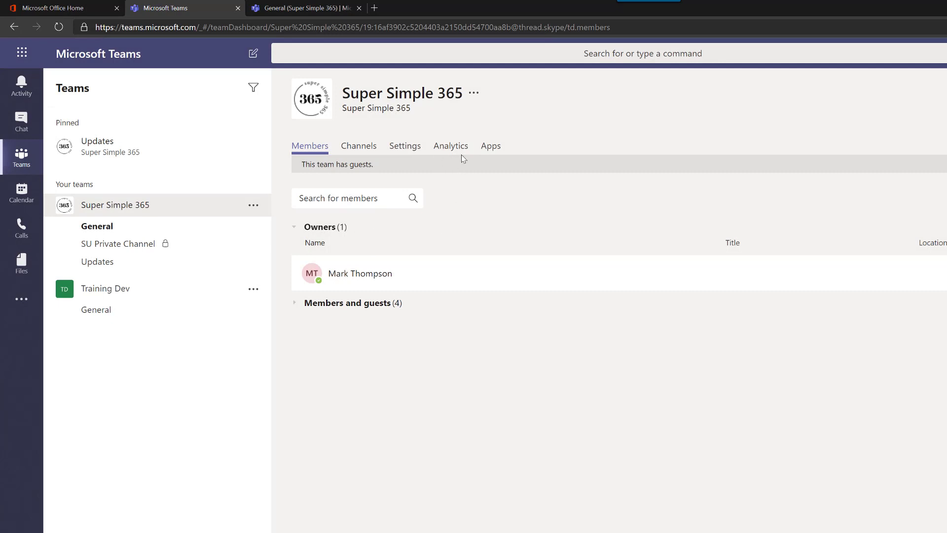
- In Settings > Guest permissions, untick Allow guests to delete channels
left_click(405, 146)
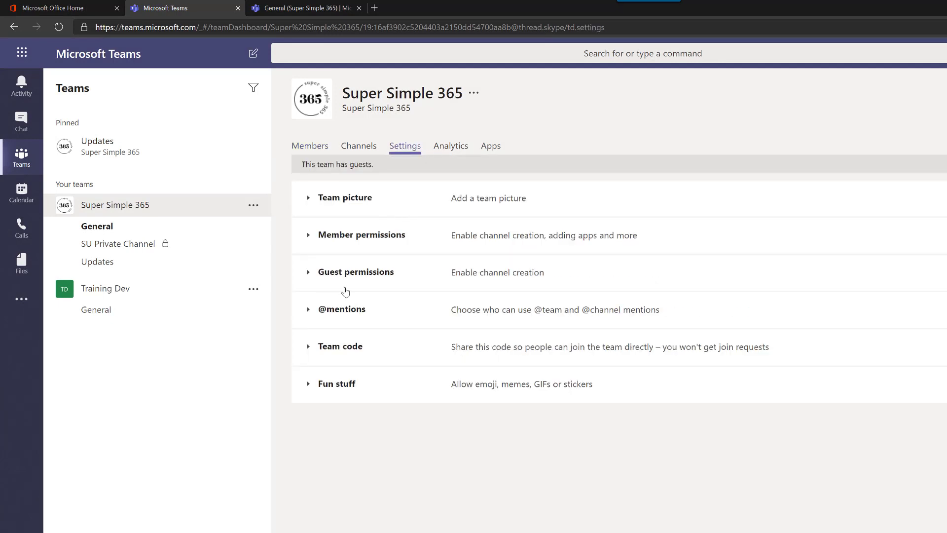
left_click(355, 272)
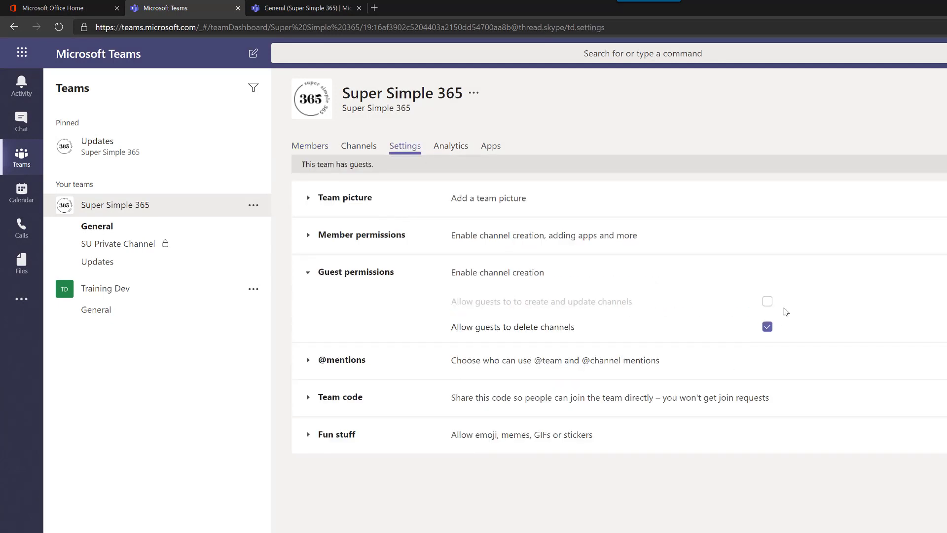
left_click(767, 326)
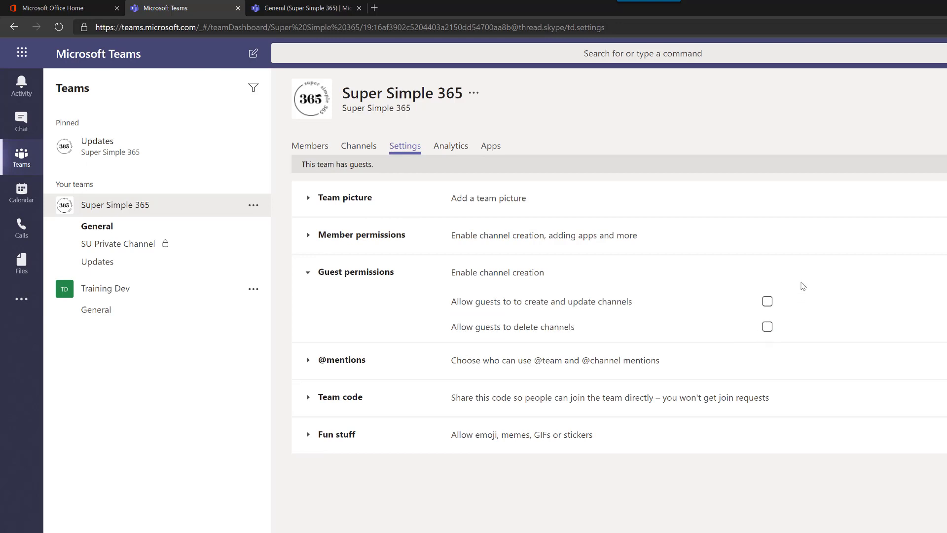
mouse_move(316, 148)
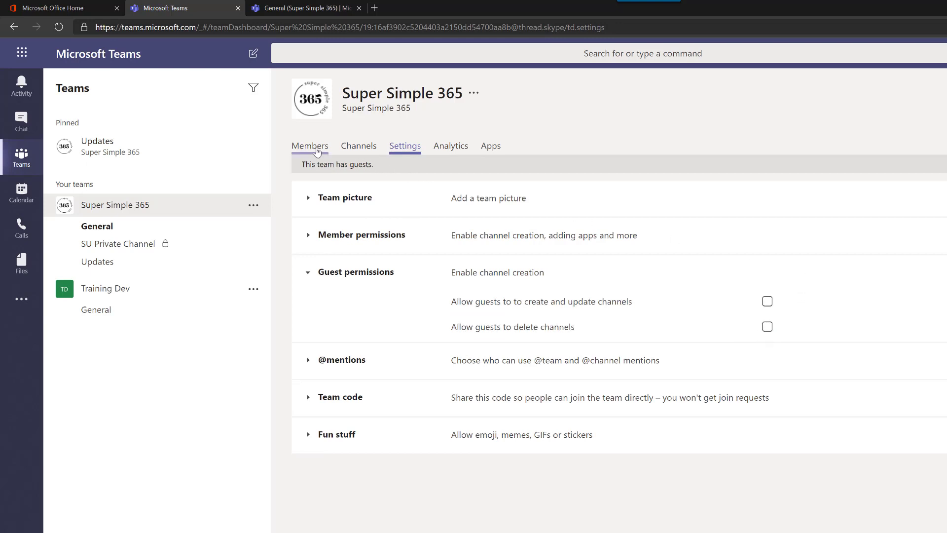
mouse_move(320, 136)
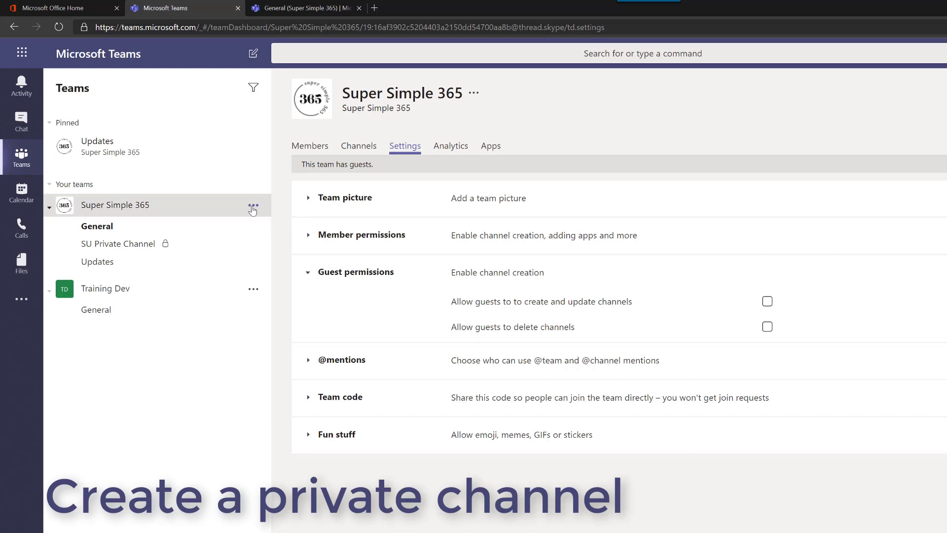
- Add a channel named ABC Project with Privacy set to Private and proceed to members
left_click(253, 205)
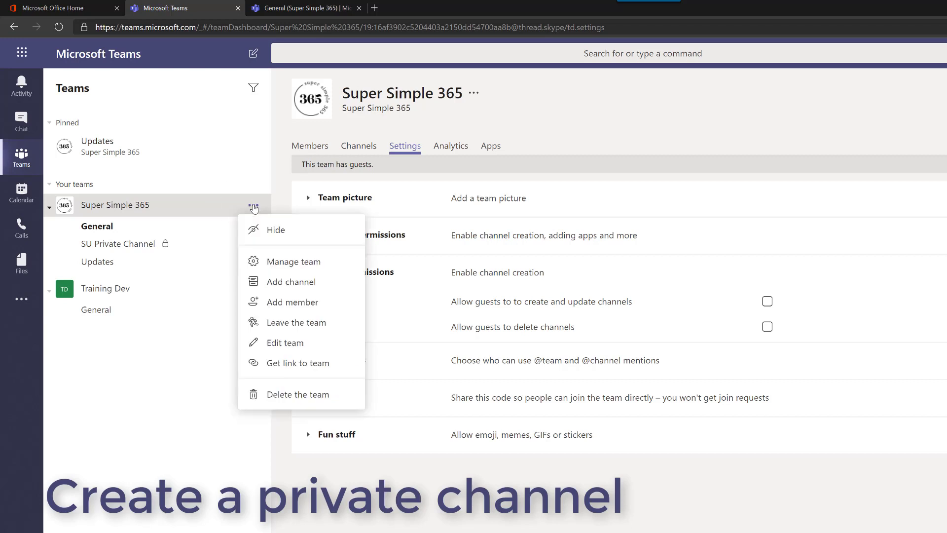
mouse_move(299, 286)
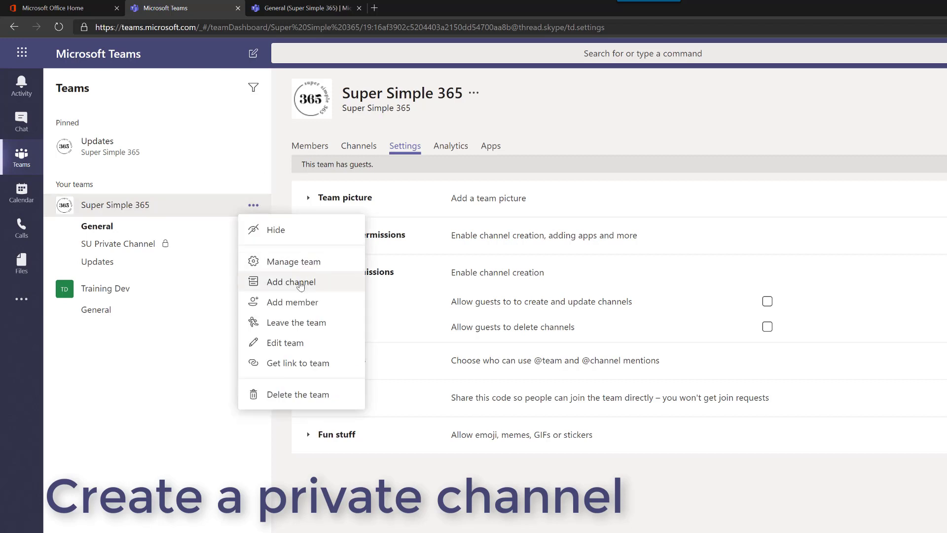
left_click(290, 282)
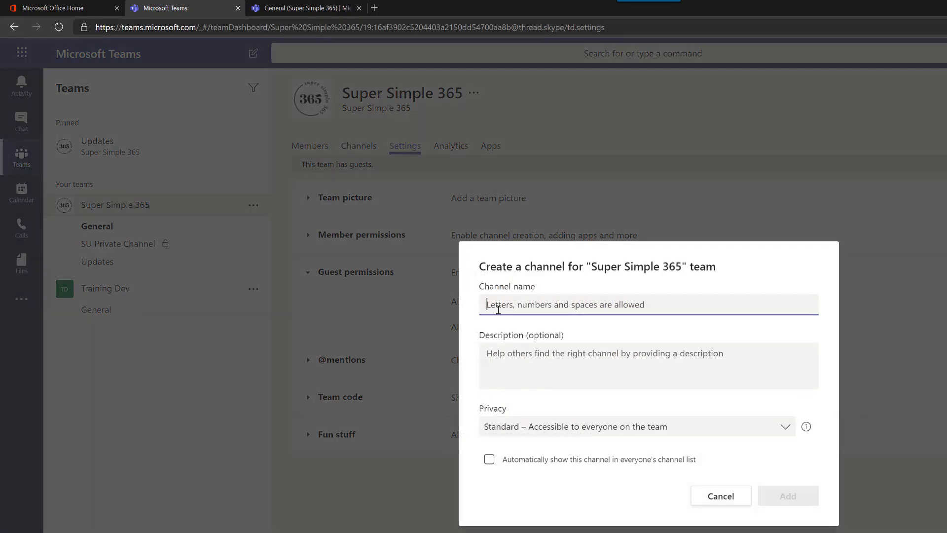
type("ABC")
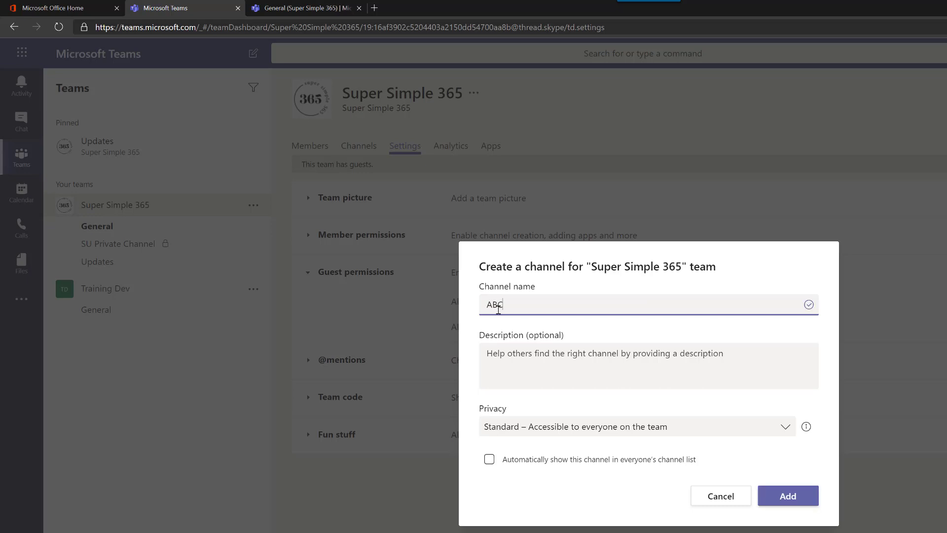
type("Project")
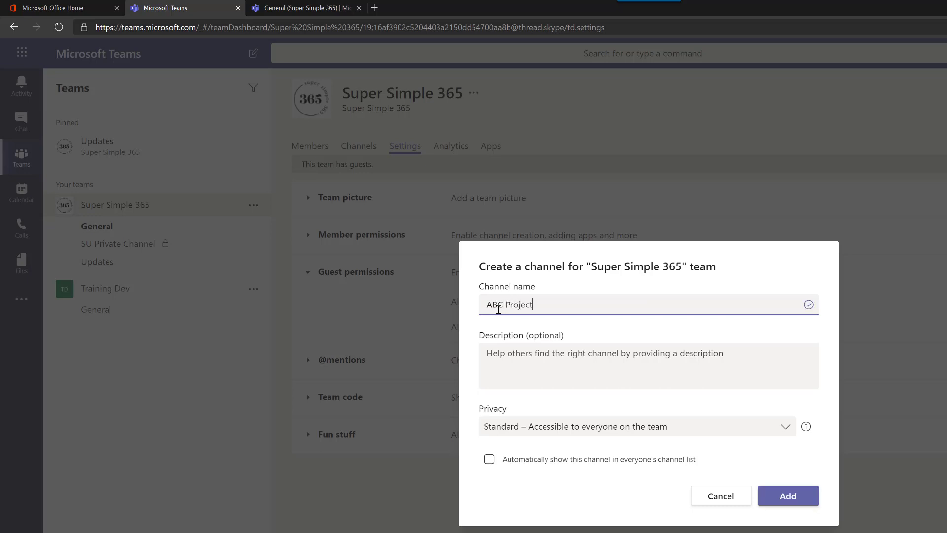
mouse_move(718, 429)
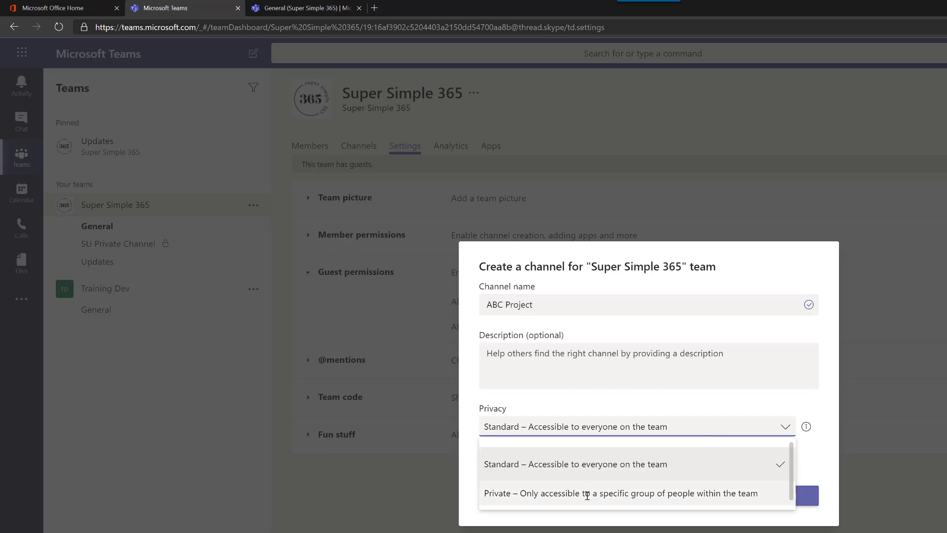
left_click(622, 493)
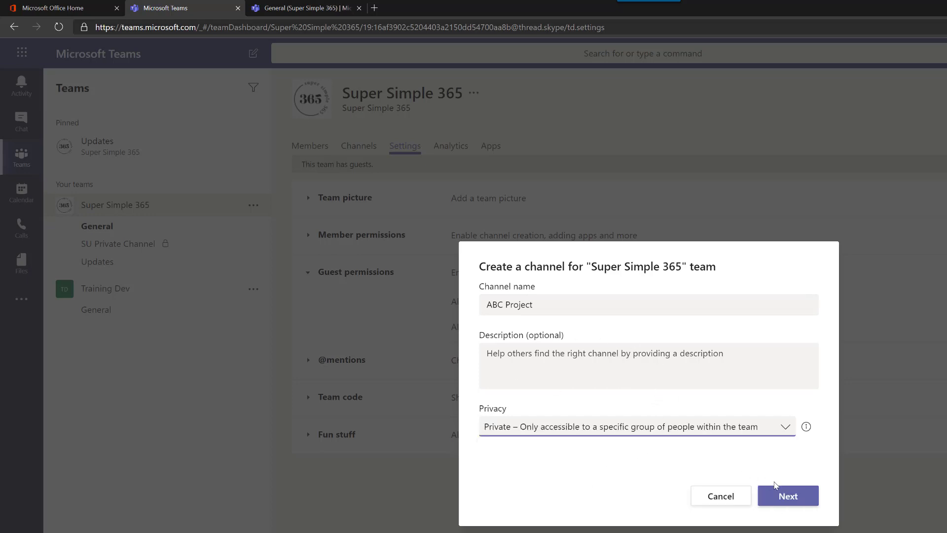
left_click(788, 495)
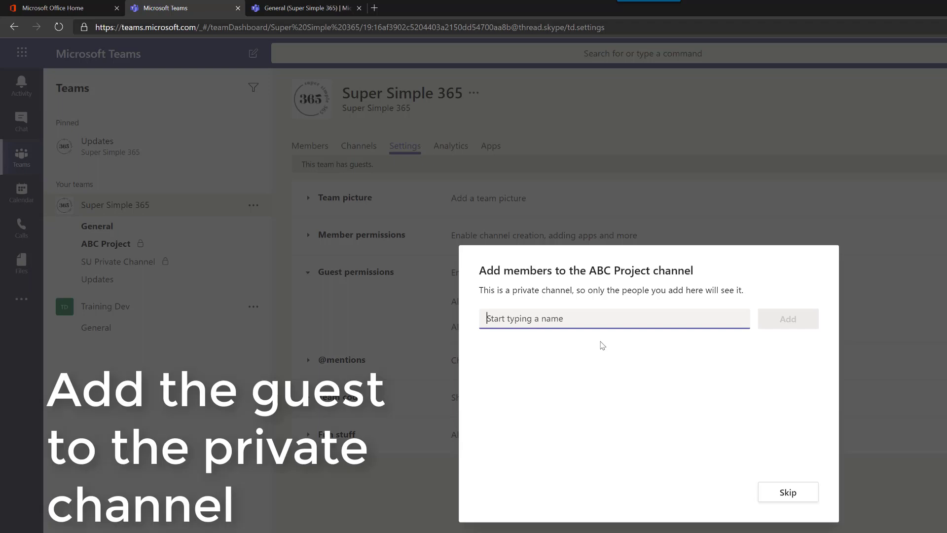
type("mar")
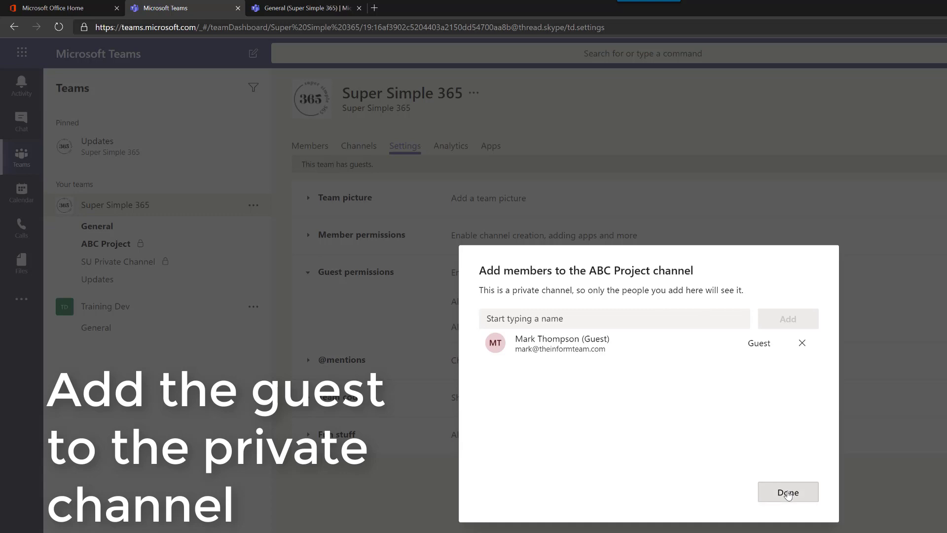
left_click(788, 492)
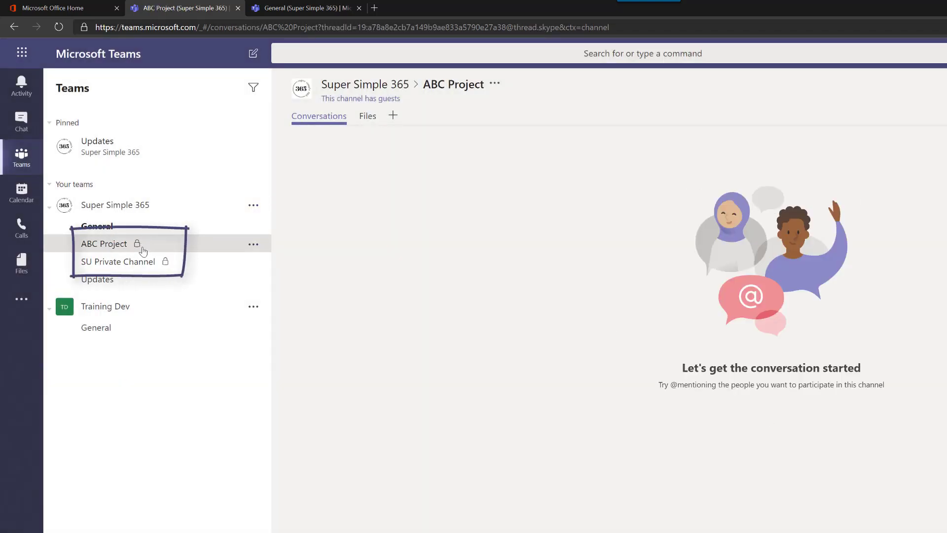
mouse_move(128, 248)
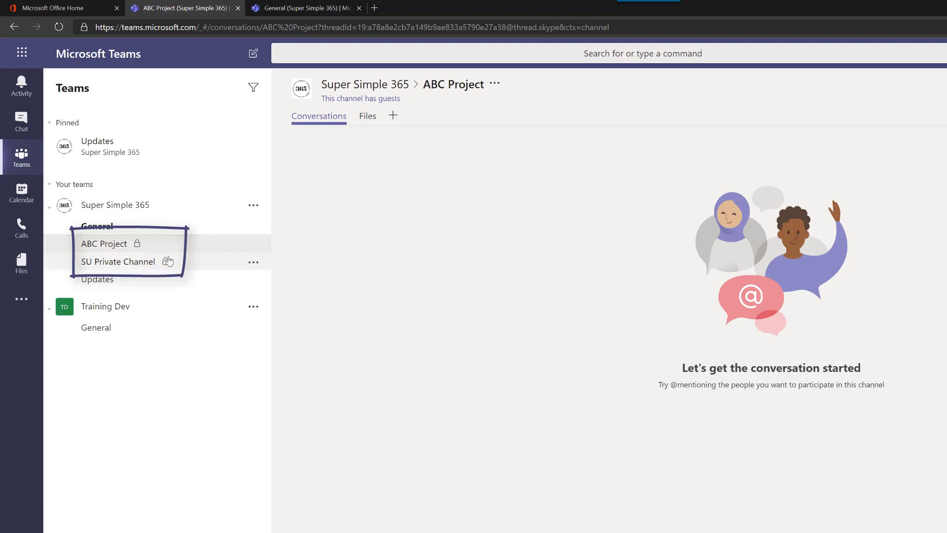
mouse_move(167, 262)
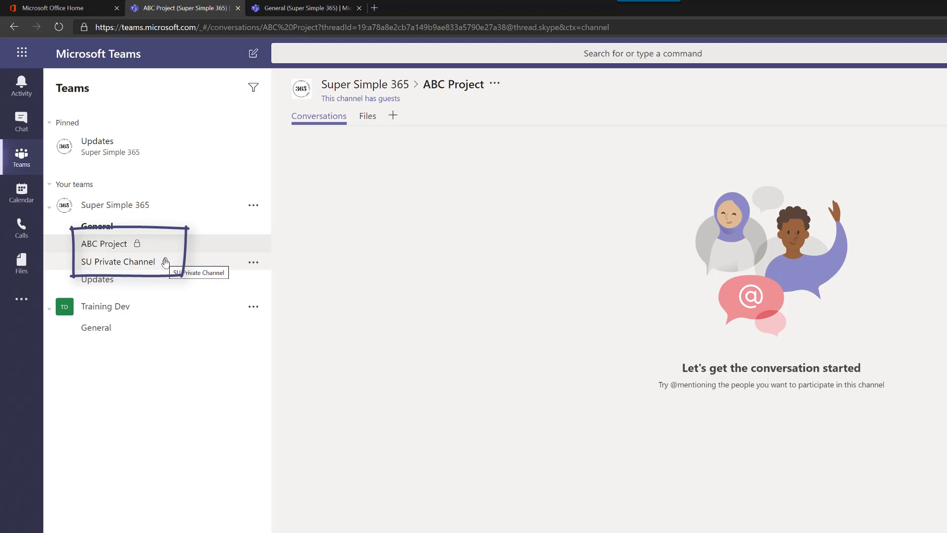
mouse_move(188, 256)
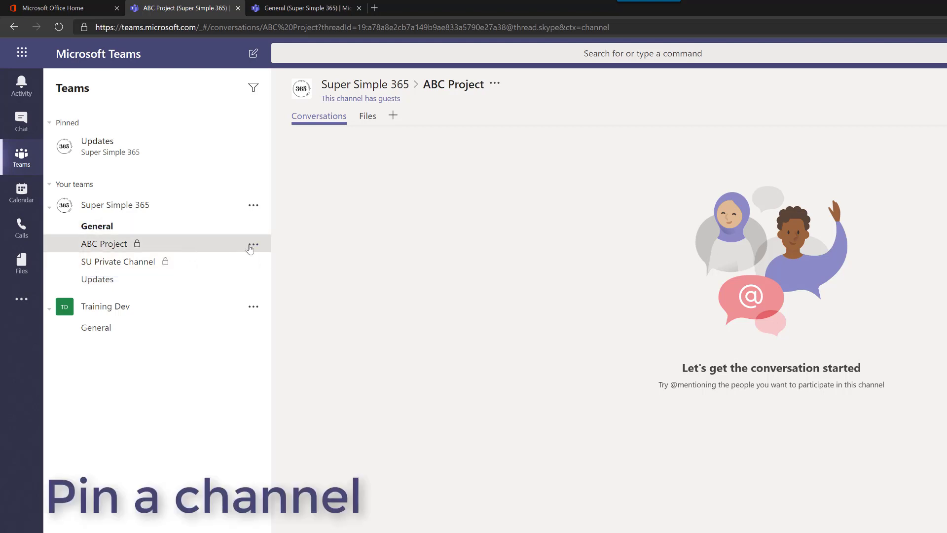
mouse_move(245, 245)
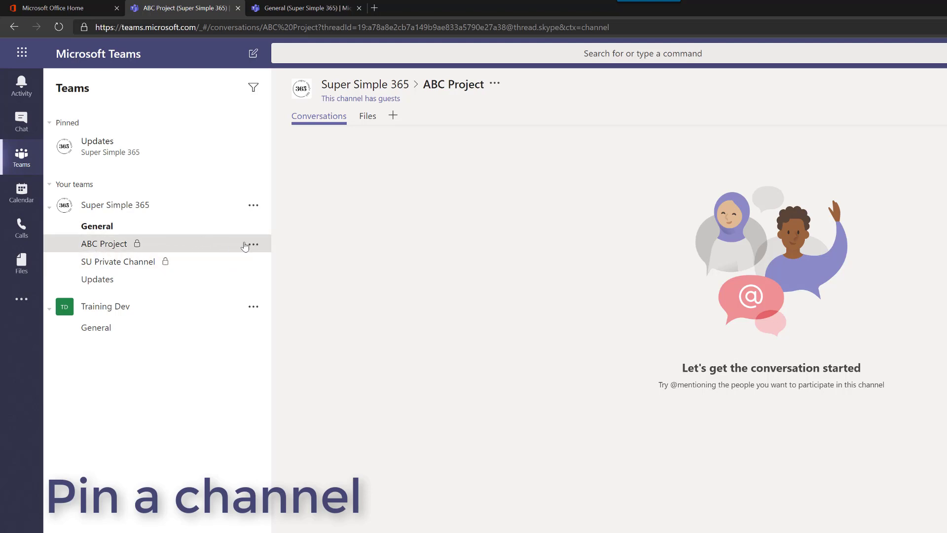
mouse_move(252, 244)
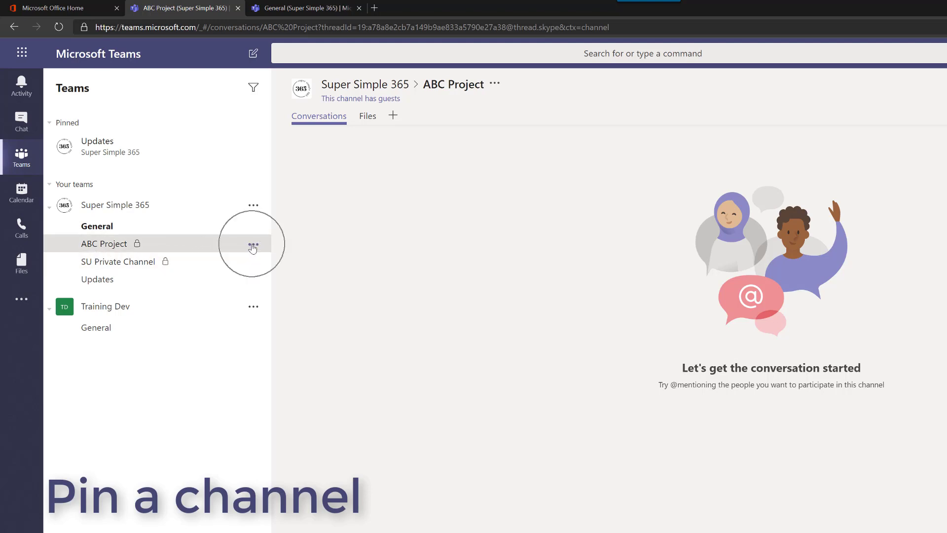
- Pin ABC Project from its channel ••• menu so it appears under Pinned
left_click(253, 244)
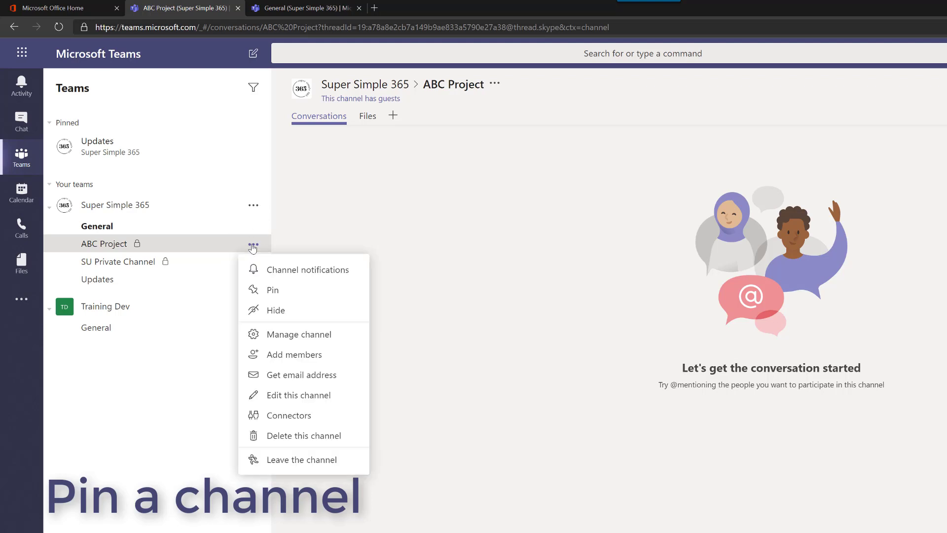
left_click(272, 290)
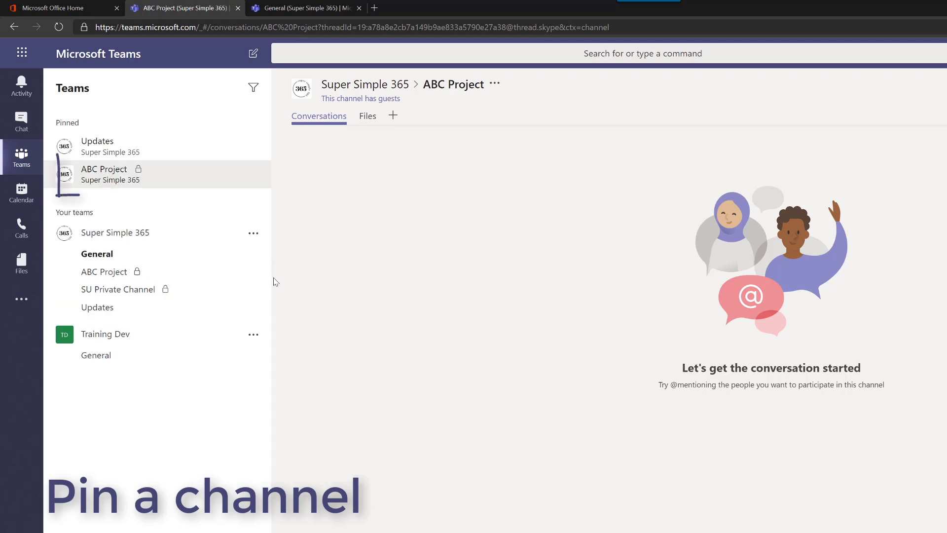
mouse_move(98, 173)
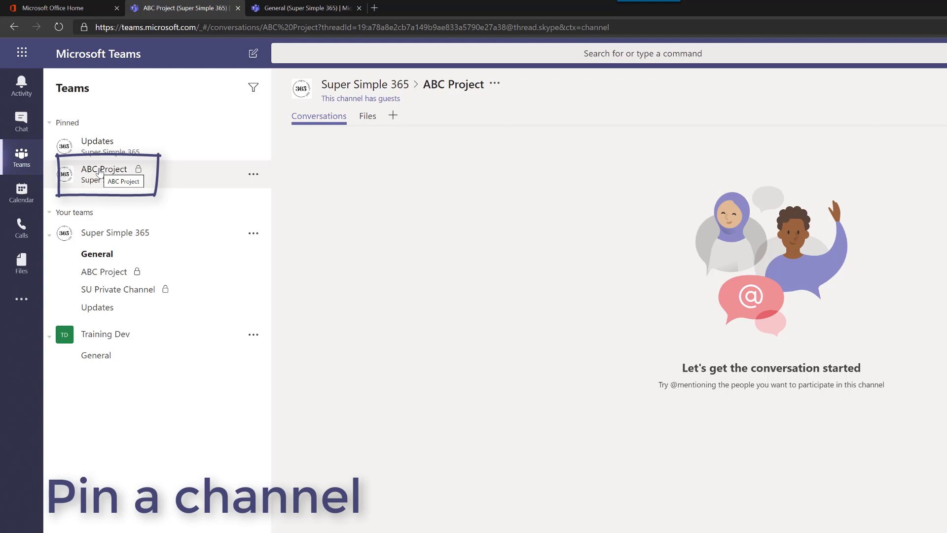
mouse_move(129, 146)
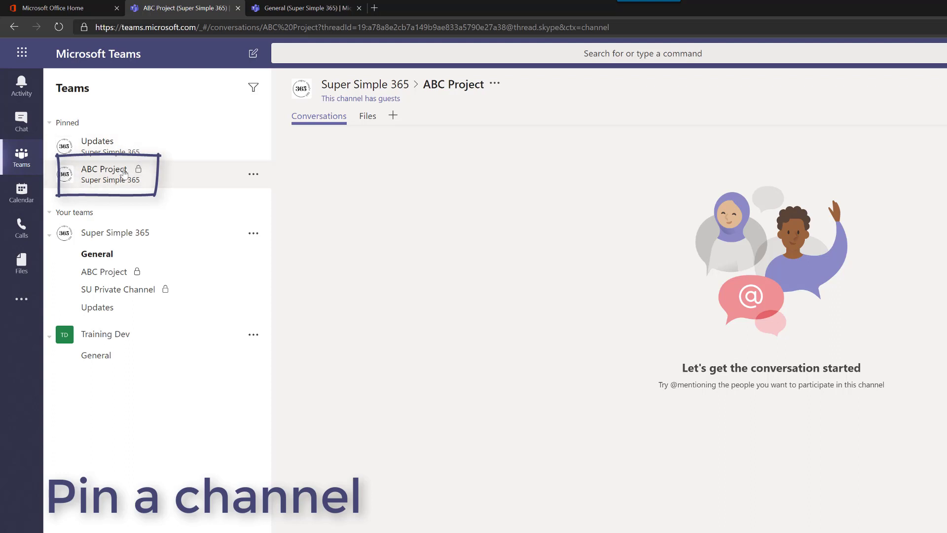
mouse_move(127, 173)
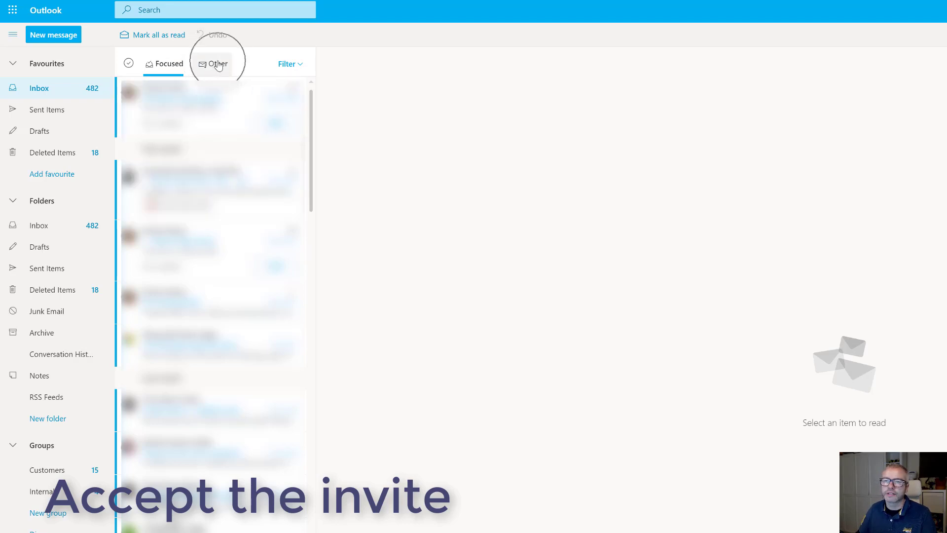
- From the Other inbox, open the Teams invitation email and choose Open Microsoft Teams
left_click(217, 63)
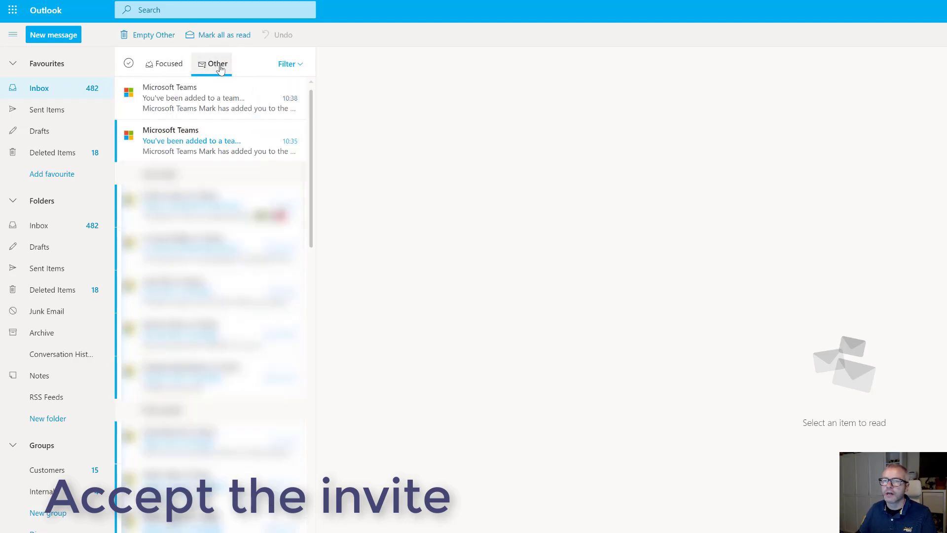
left_click(206, 97)
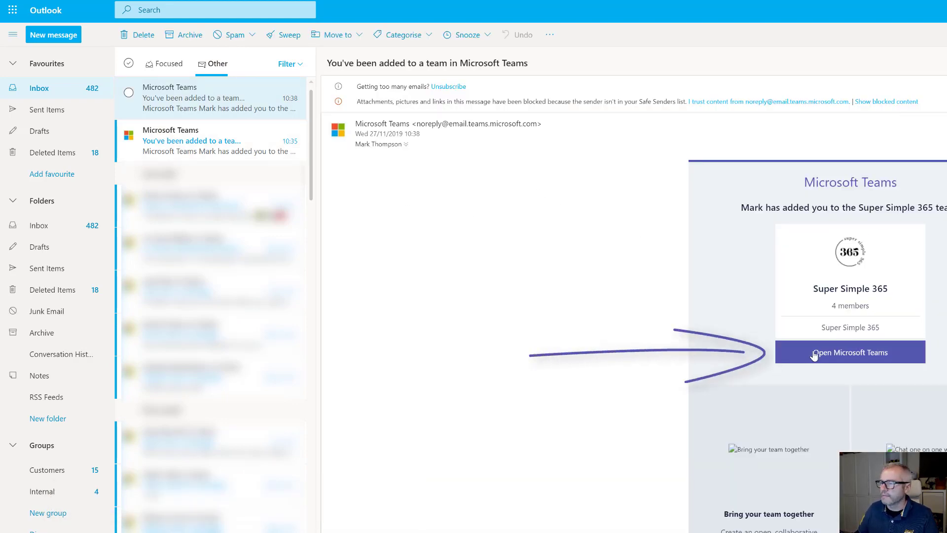
left_click(850, 351)
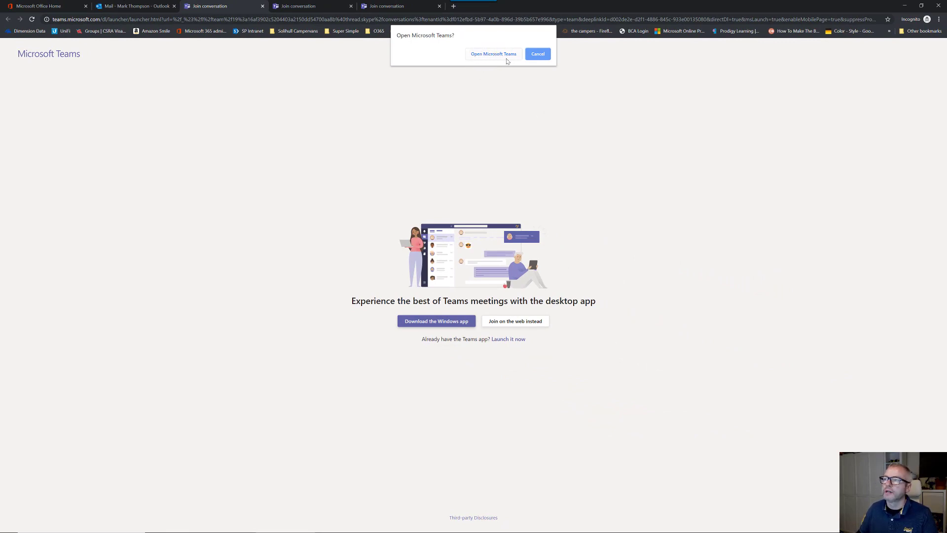
- Let Chrome launch the Teams app and confirm Yes to switch to Super Simple Training Ltd
left_click(538, 53)
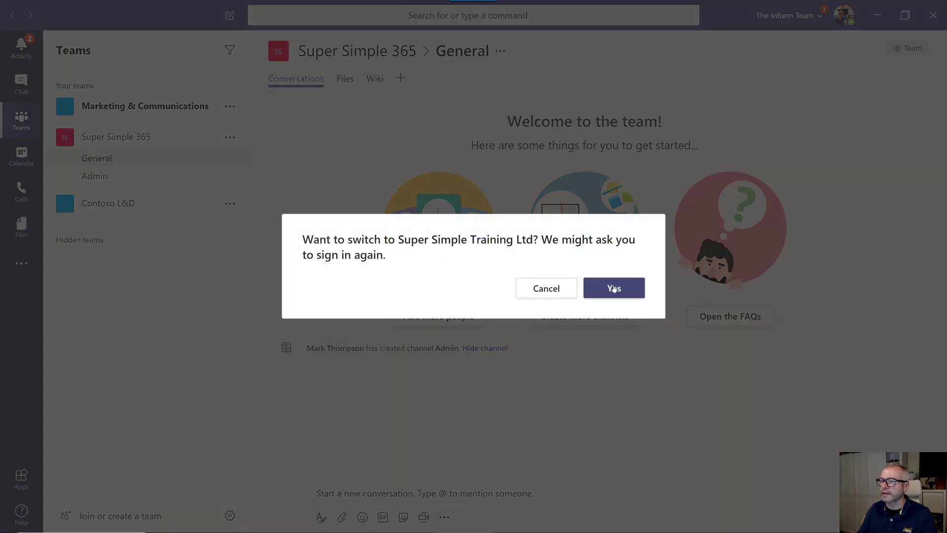
left_click(613, 288)
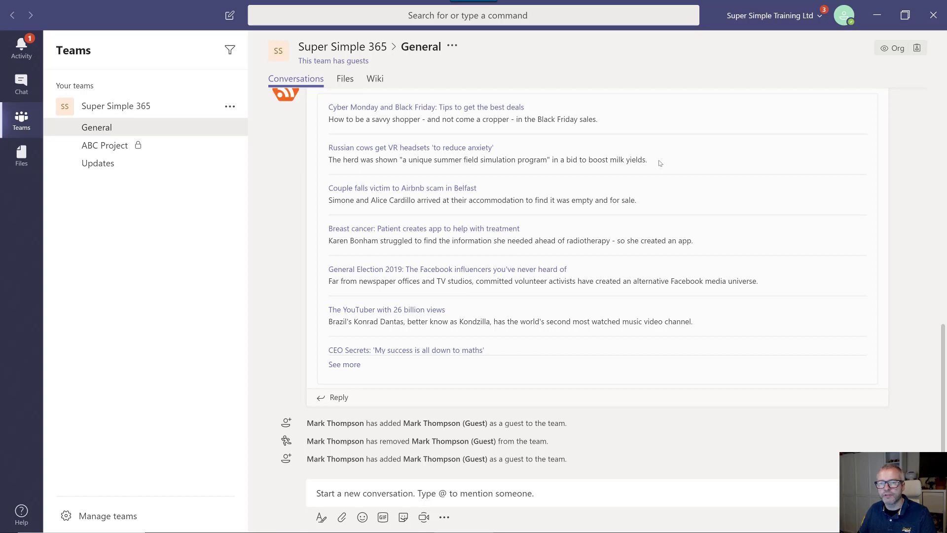
mouse_move(116, 147)
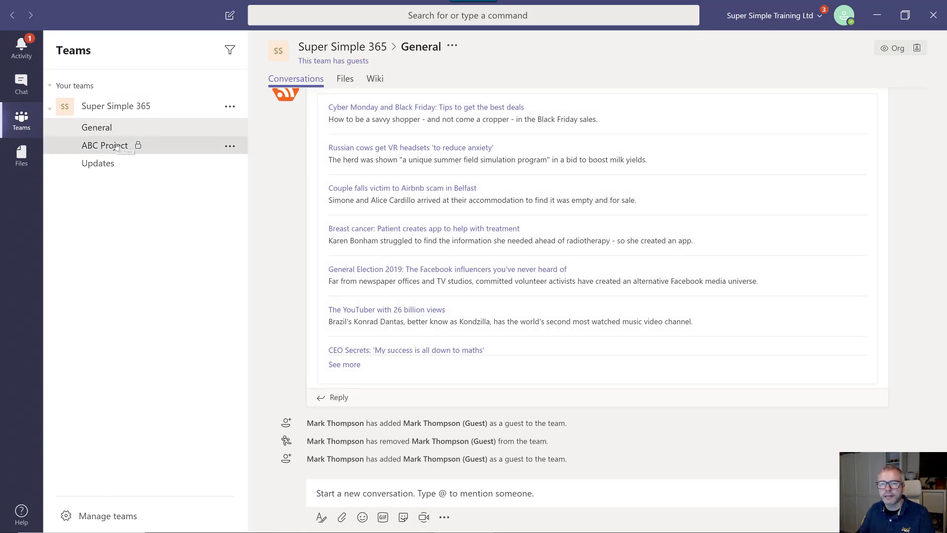
- Open ABC Project under Super Simple 365 as the guest, then compare with the host's browser window
left_click(104, 145)
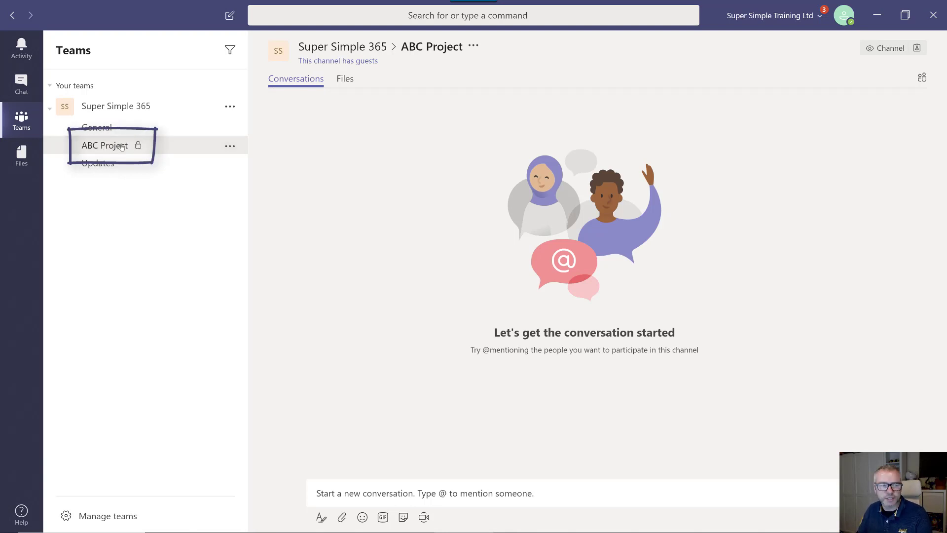
key("alt+tab")
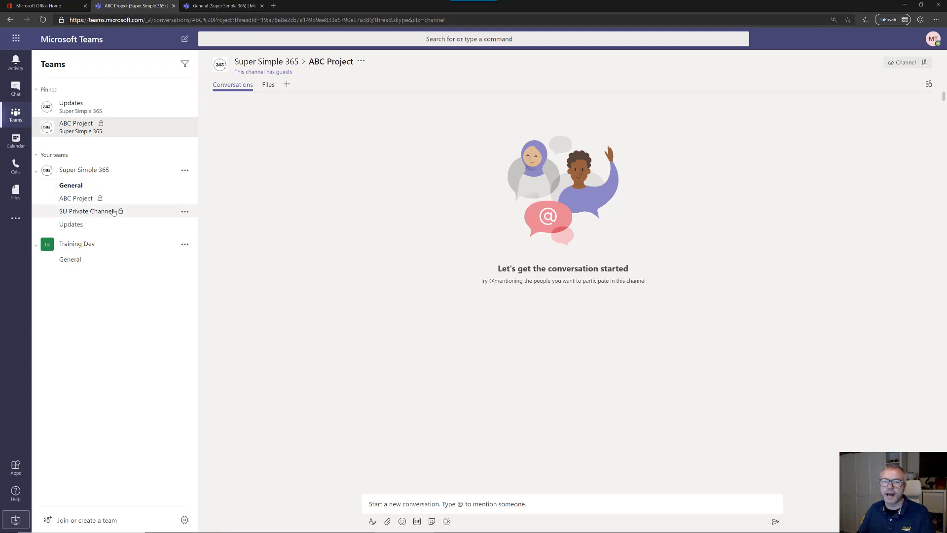
mouse_move(93, 216)
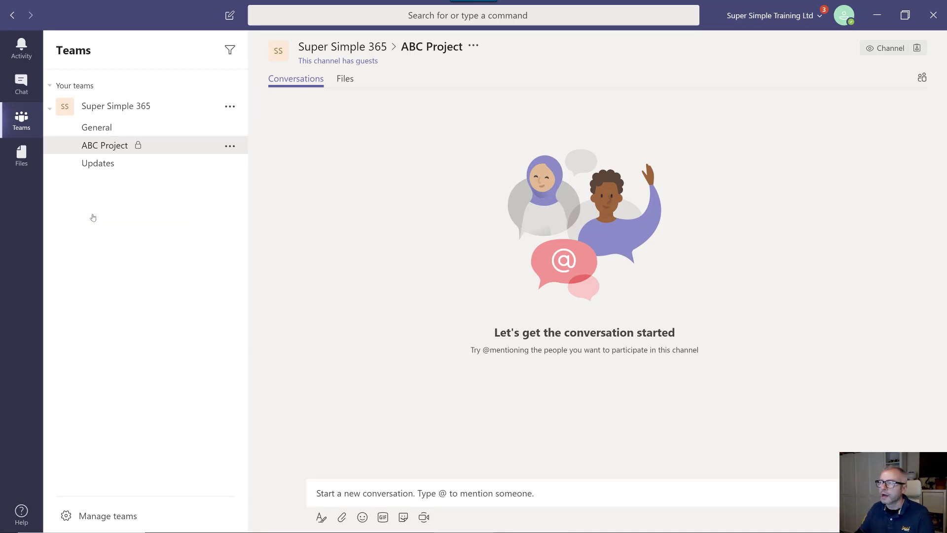
mouse_move(117, 150)
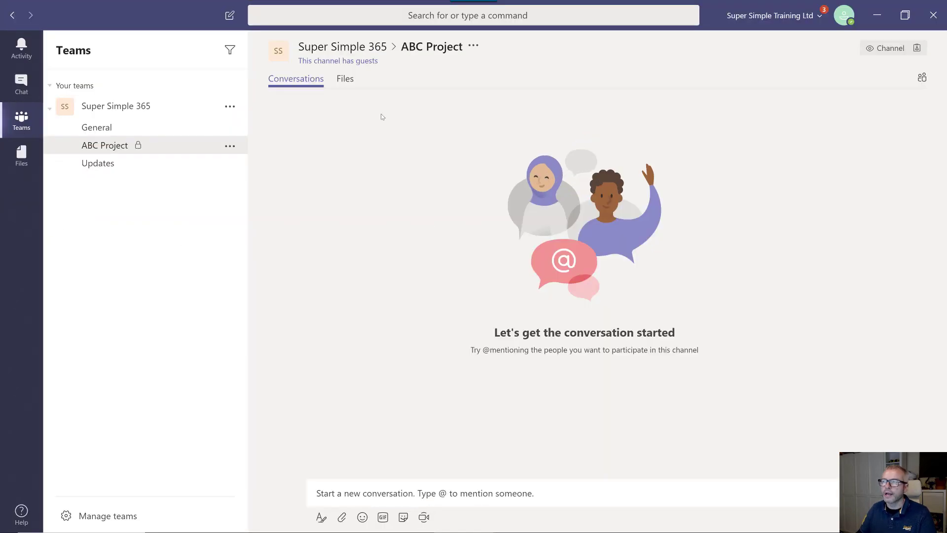
mouse_move(715, 39)
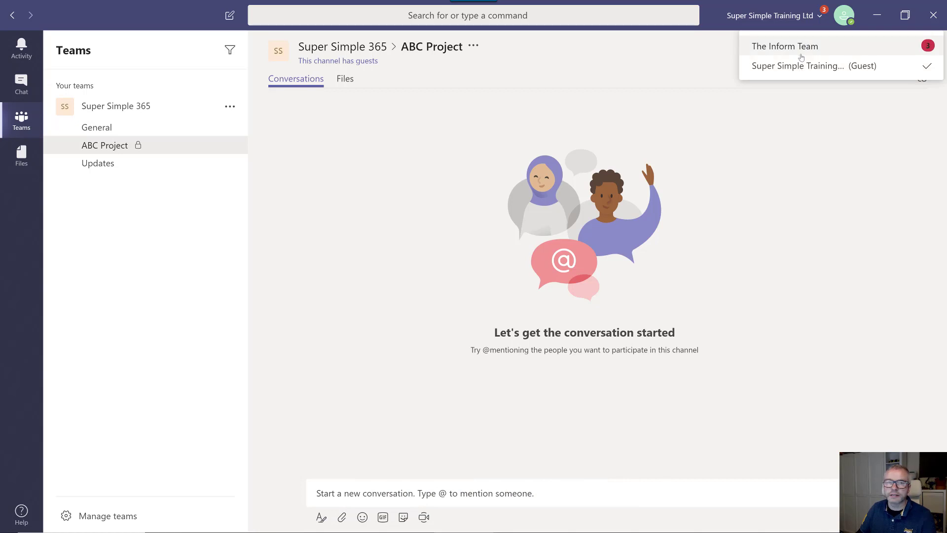
mouse_move(807, 46)
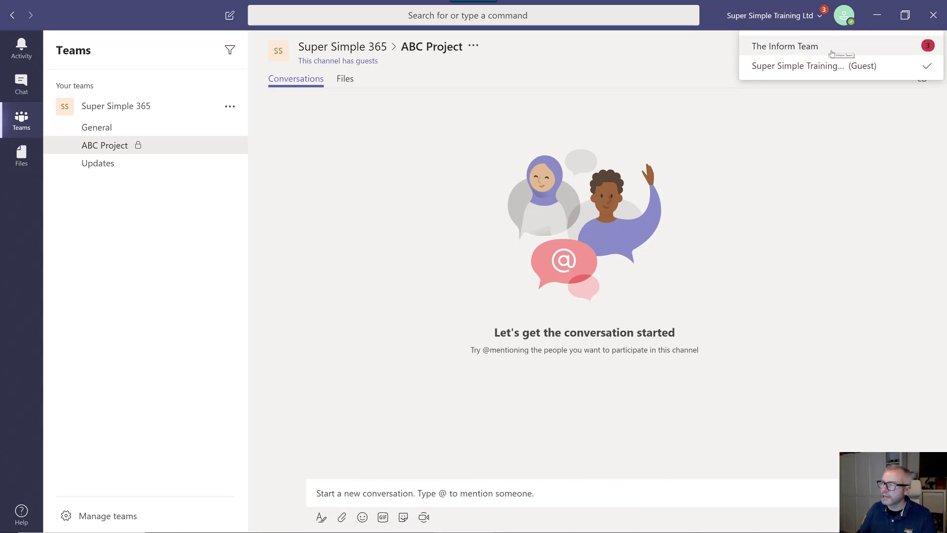
mouse_move(805, 49)
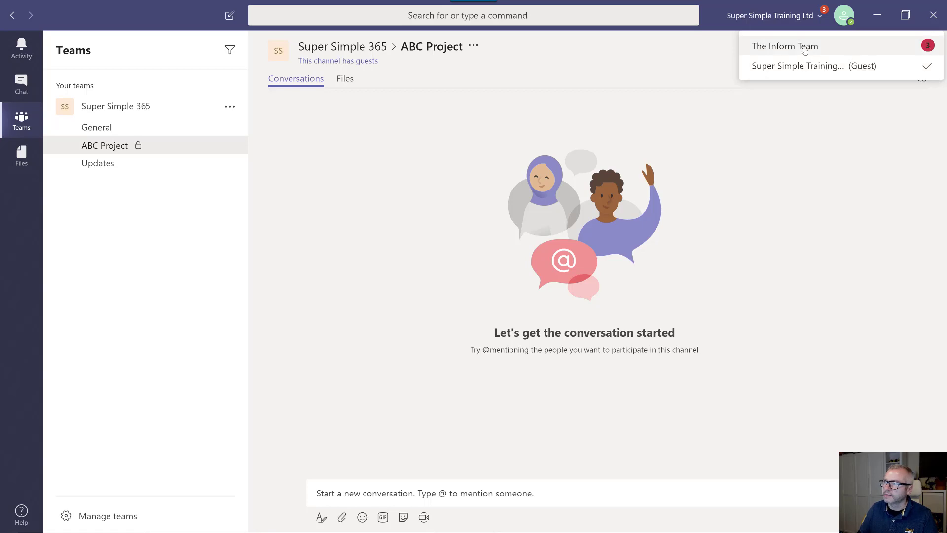
left_click(784, 46)
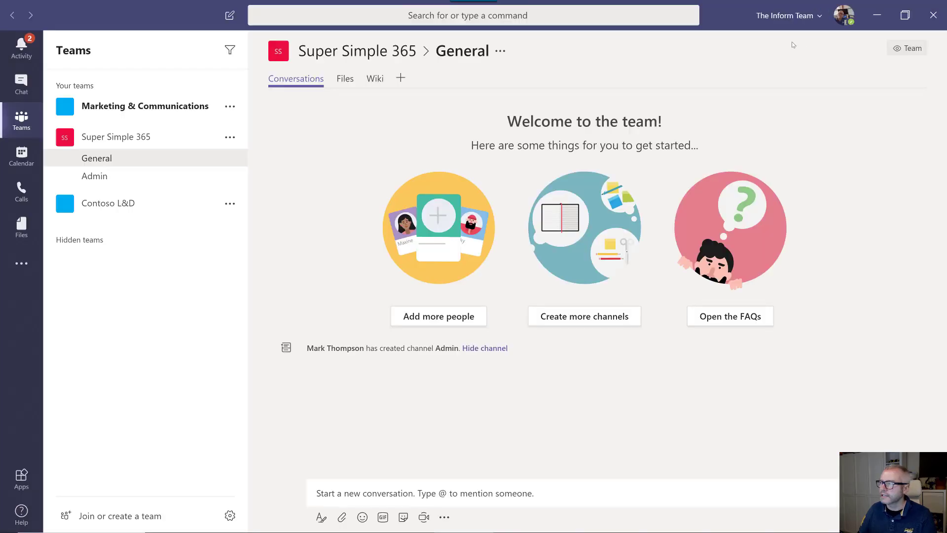
left_click(789, 16)
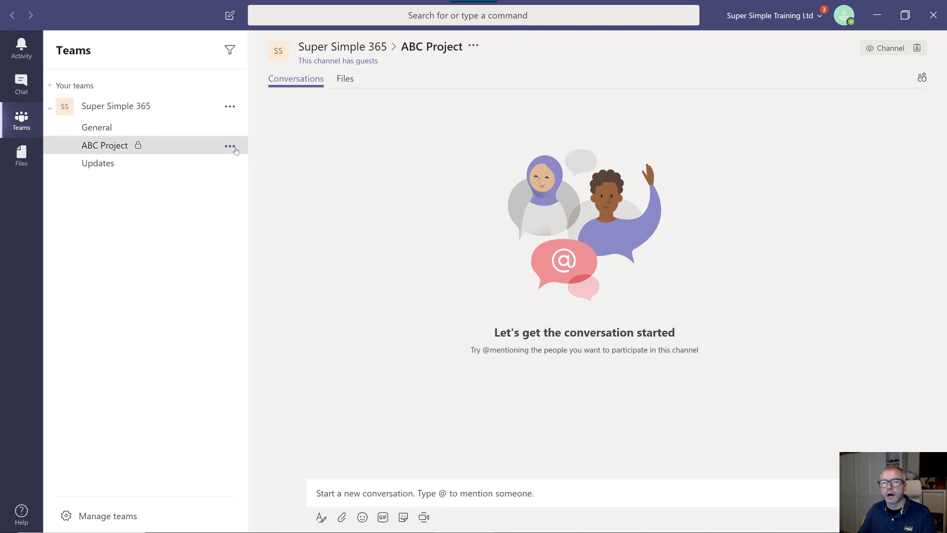
mouse_move(230, 148)
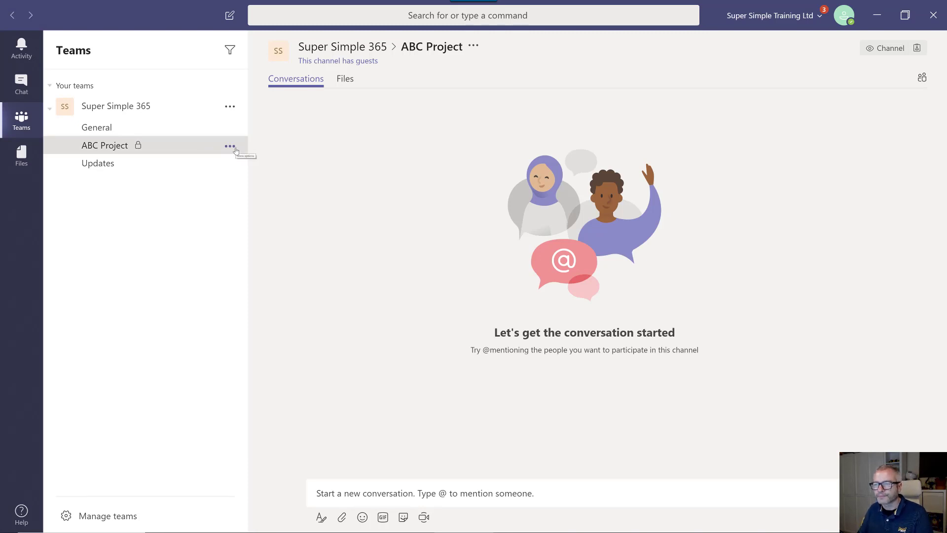
key("alt+tab")
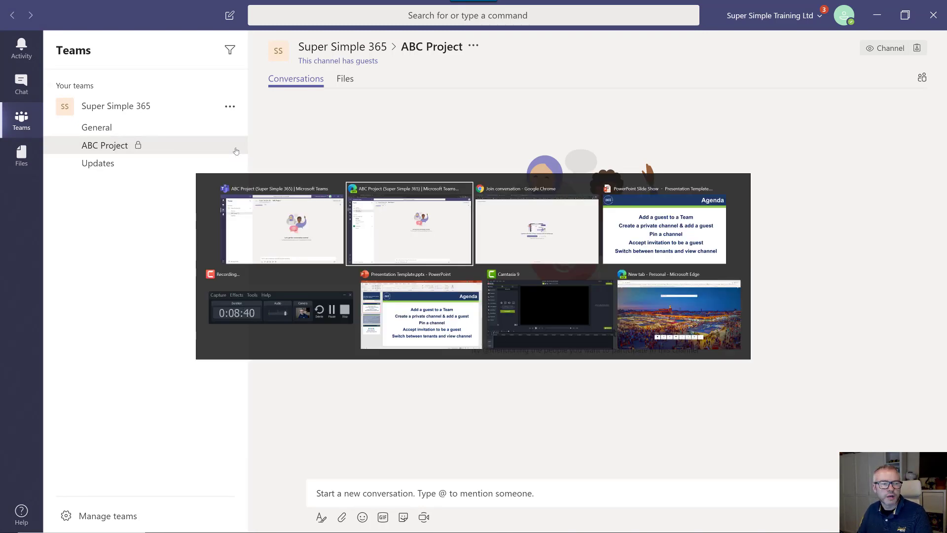